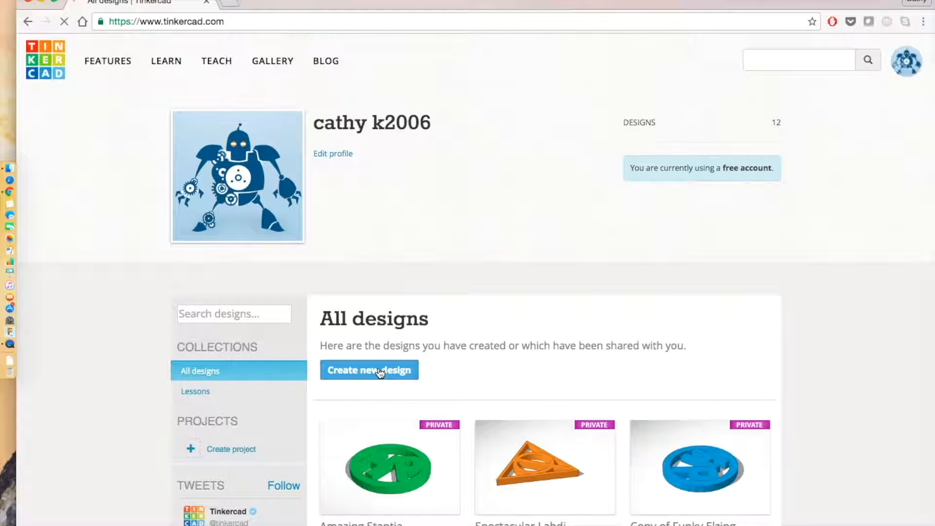
- Start a brand-new blank design from the All designs dashboard
left_click(369, 371)
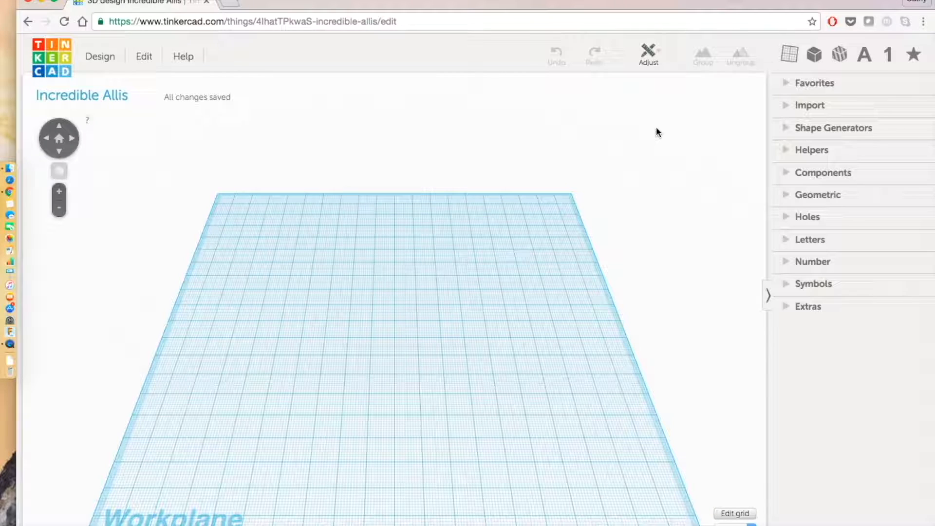
- Place a Polygon shape generator at the workplane centre and uncheck Pointed for a flat pentagon
left_click(833, 127)
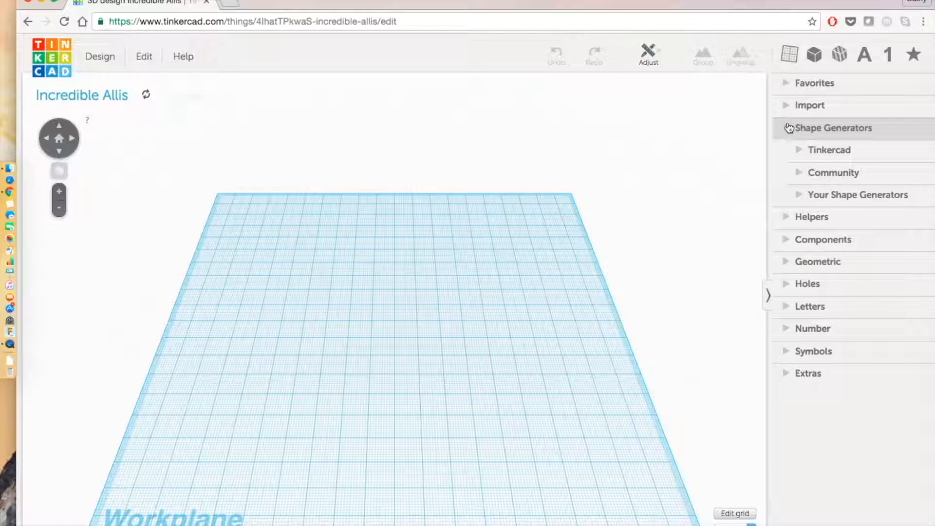
left_click(829, 150)
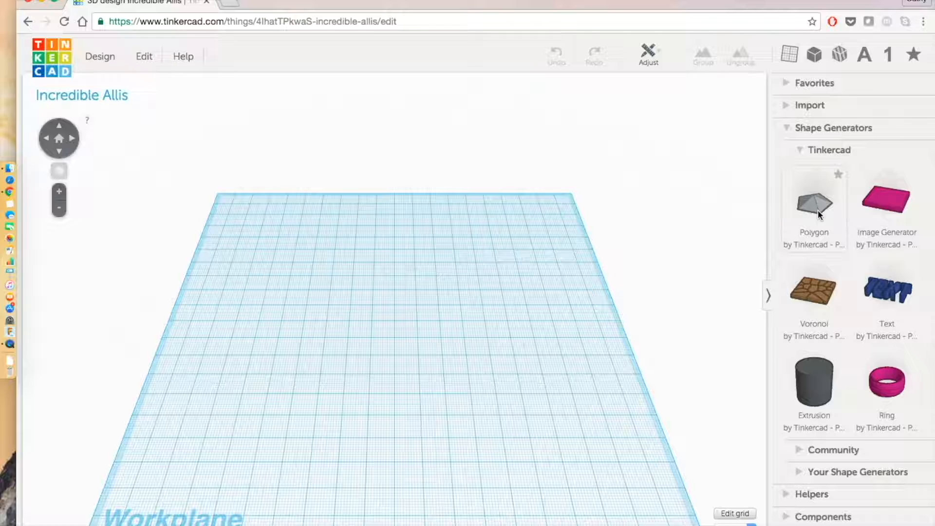
left_click(813, 203)
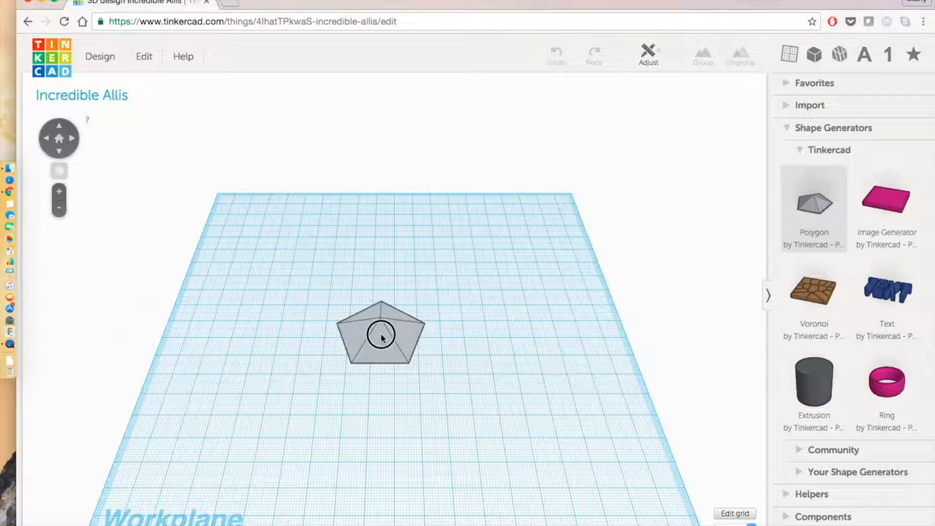
left_click(381, 334)
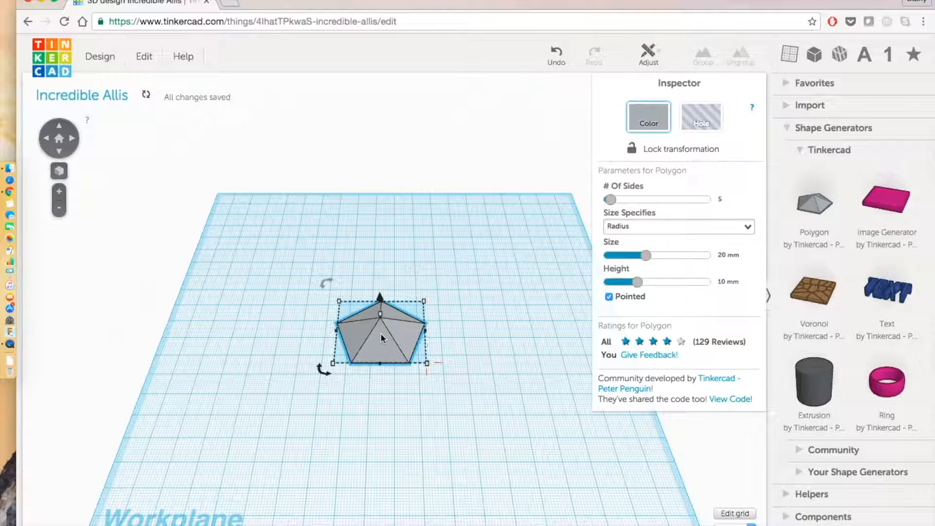
left_click(609, 296)
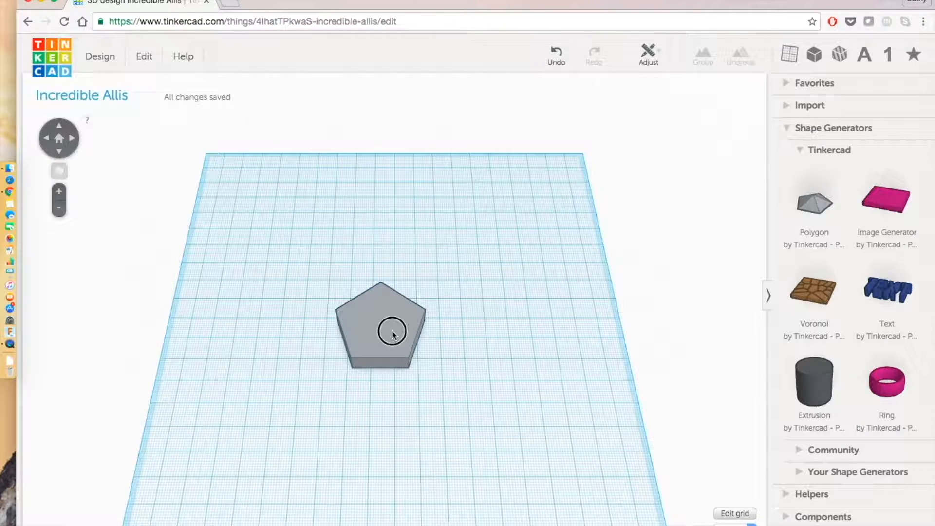
left_click(392, 332)
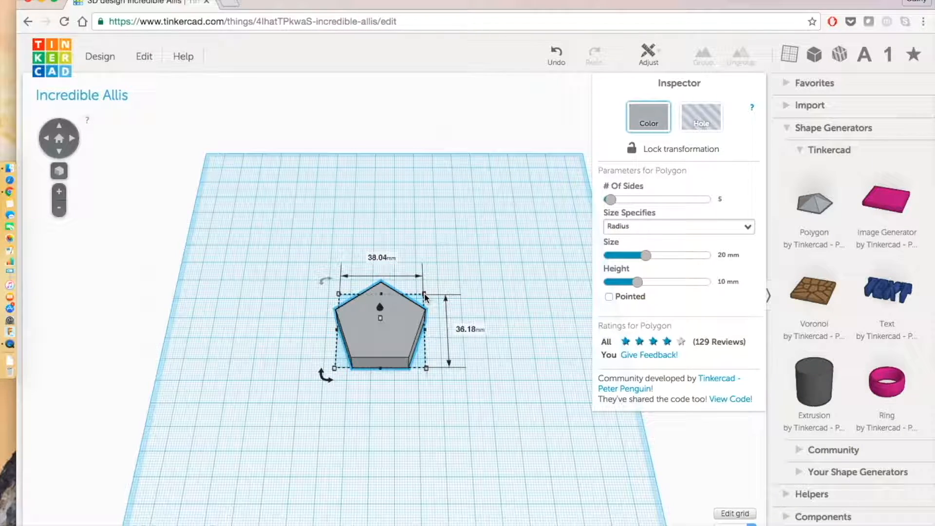
mouse_move(501, 340)
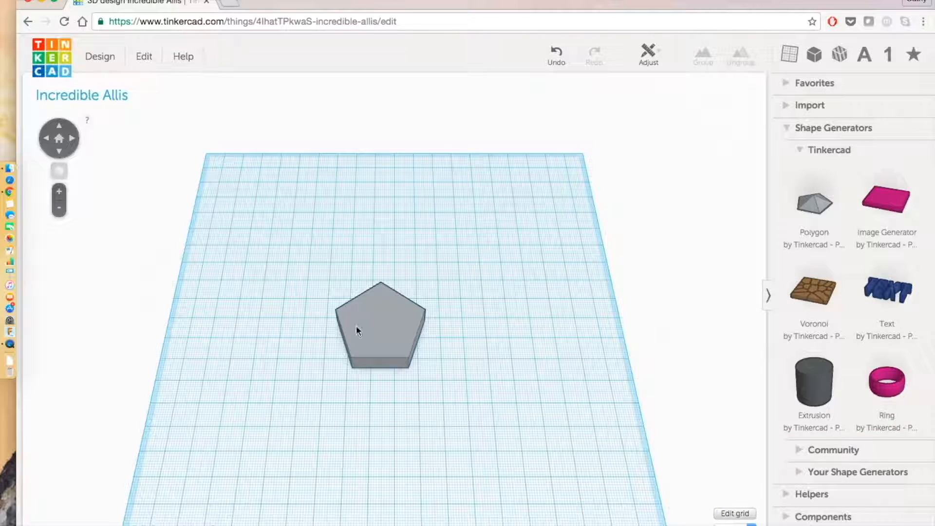
mouse_move(500, 333)
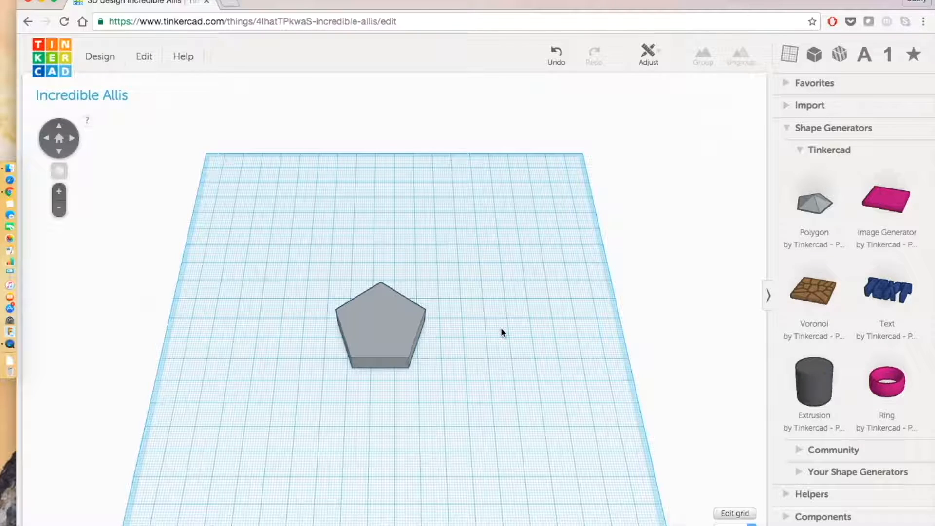
- Duplicate the grey pentagon with Ctrl+V and colour the copy green
left_click(381, 325)
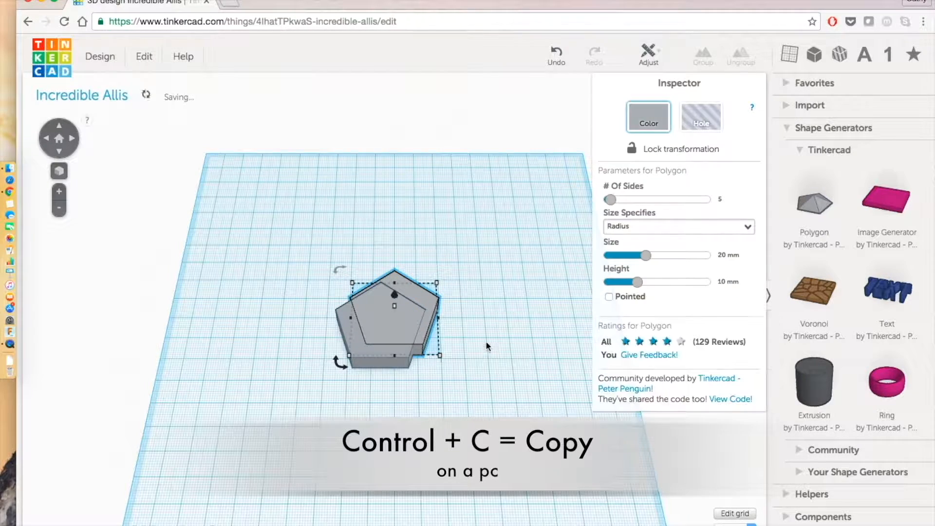
key("ctrl+v")
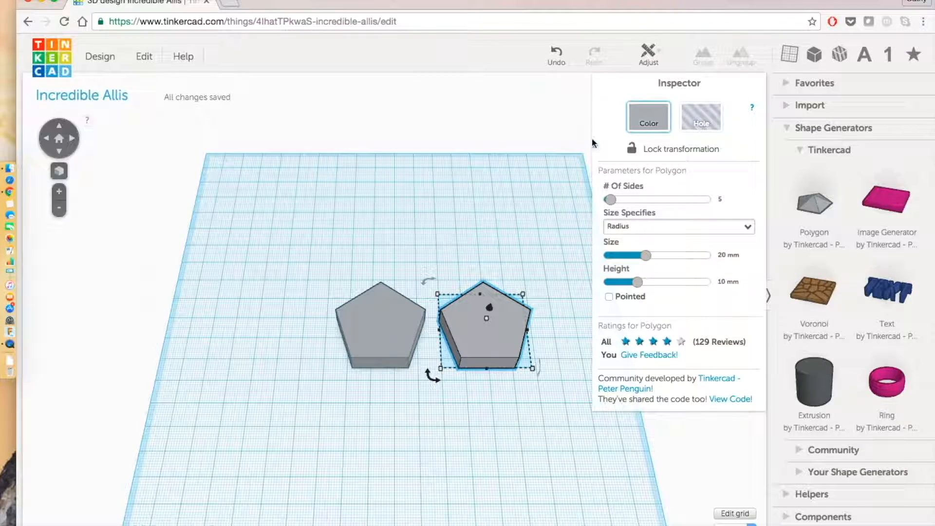
left_click(648, 116)
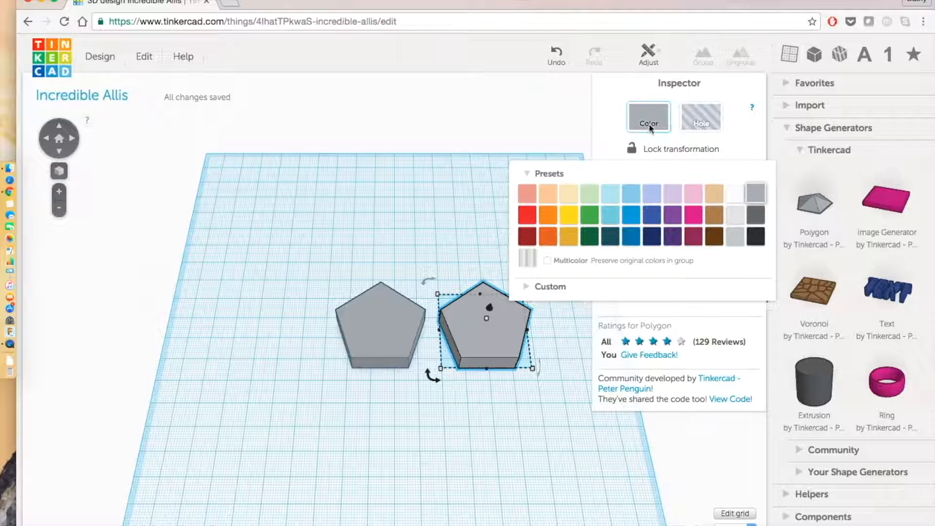
mouse_move(587, 214)
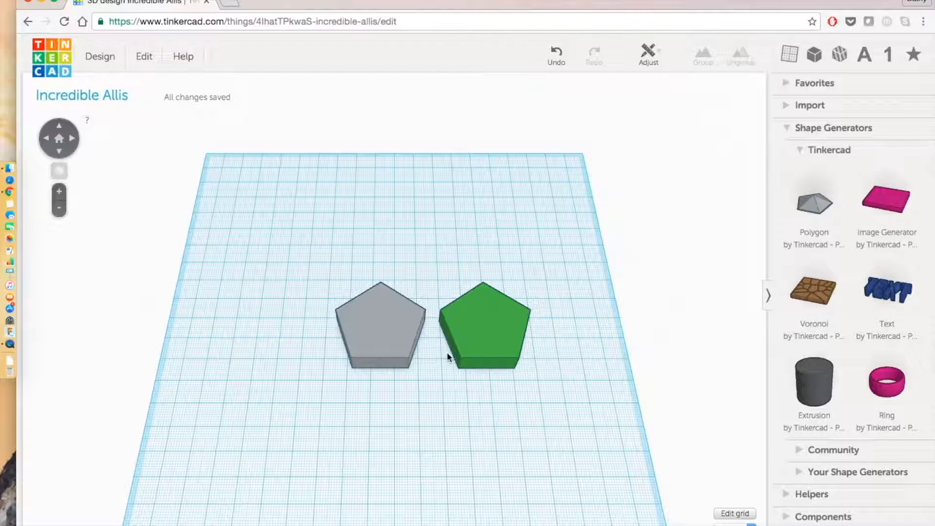
mouse_move(357, 320)
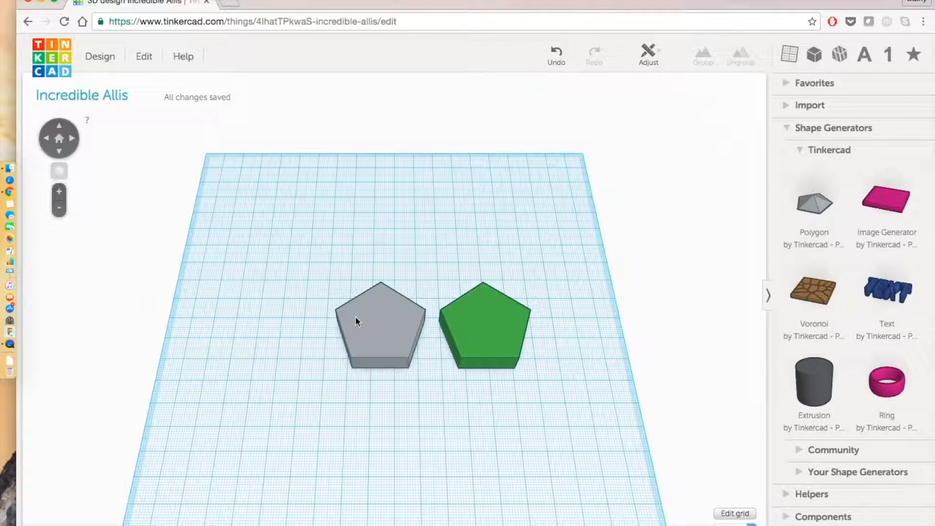
- Select each pentagon in turn to check its parameters in the Inspector
left_click(485, 325)
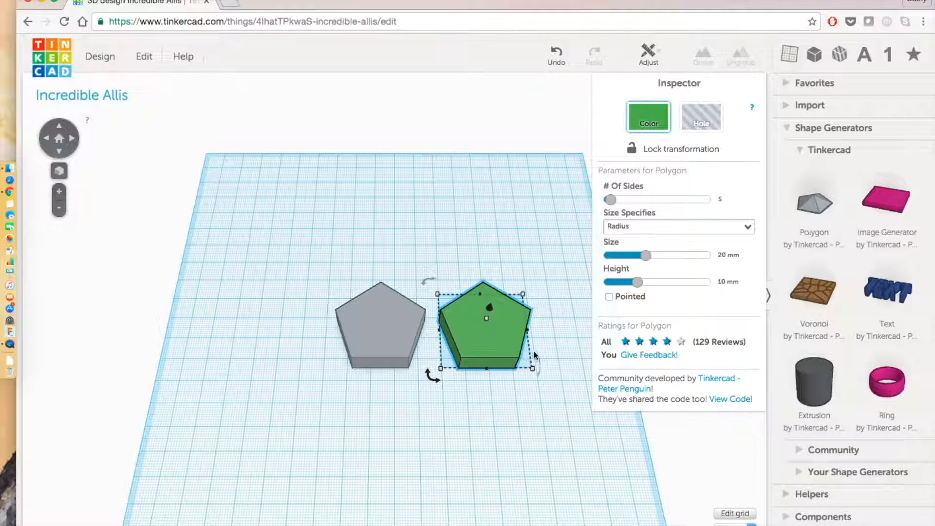
mouse_move(540, 459)
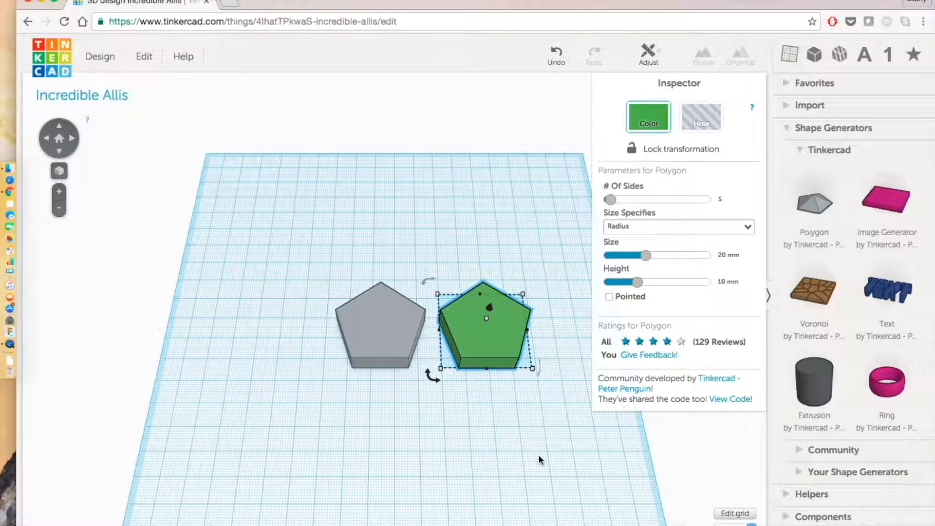
left_click(394, 357)
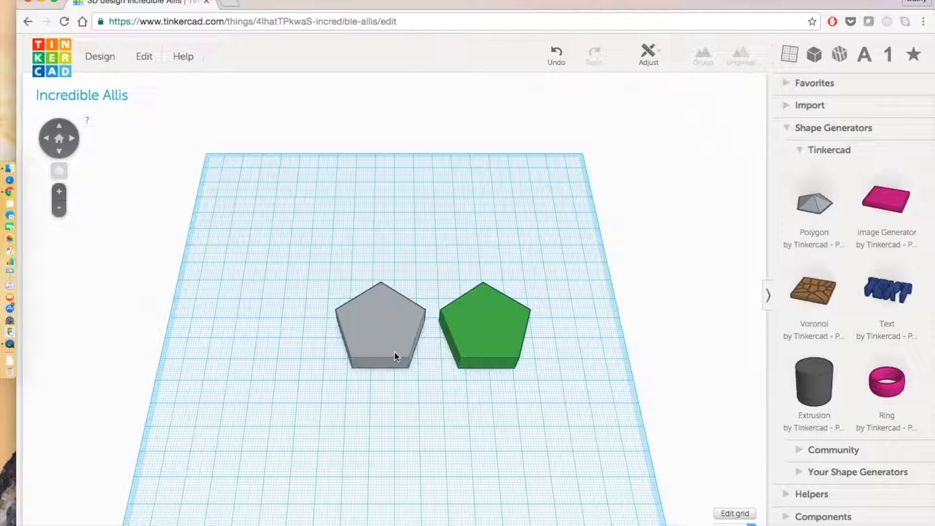
mouse_move(394, 359)
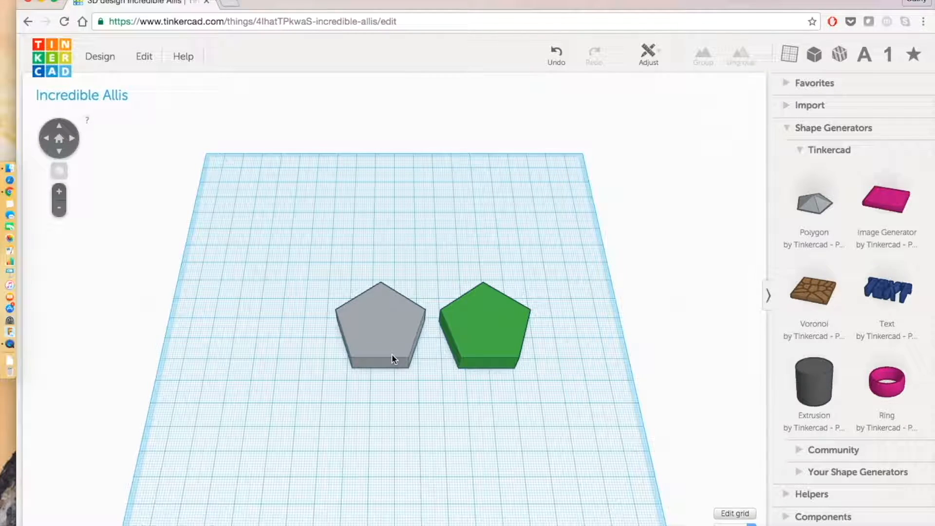
left_click(381, 328)
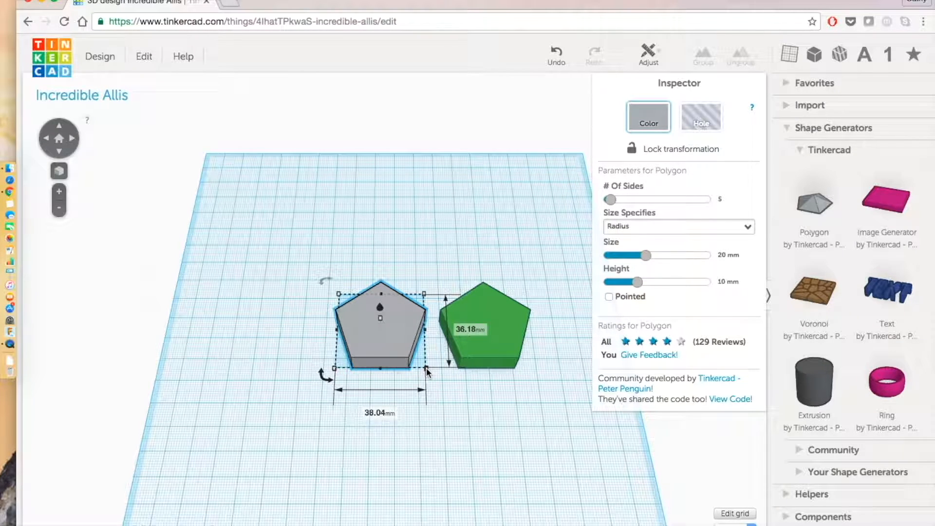
left_click(483, 328)
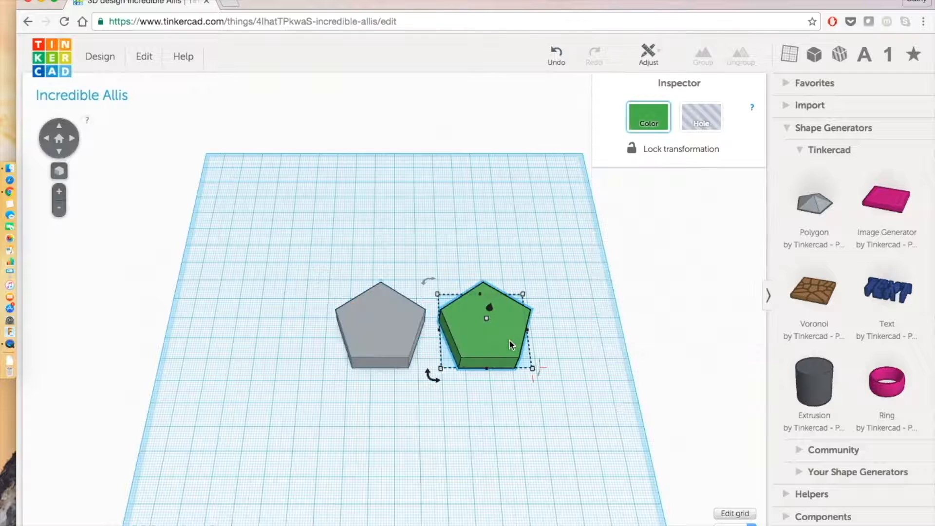
left_click(484, 325)
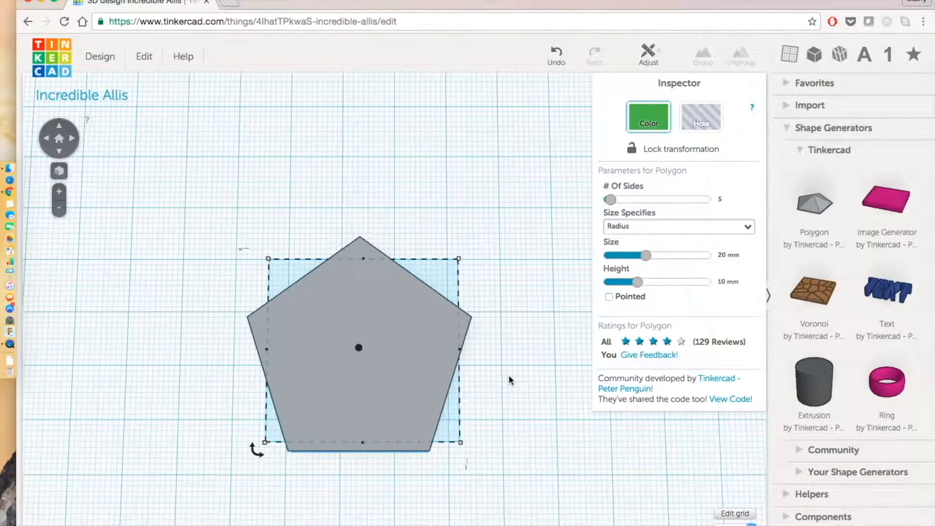
- From the front view, raise the grey pentagon's height, then stretch the green one to 24 mm
left_click(509, 380)
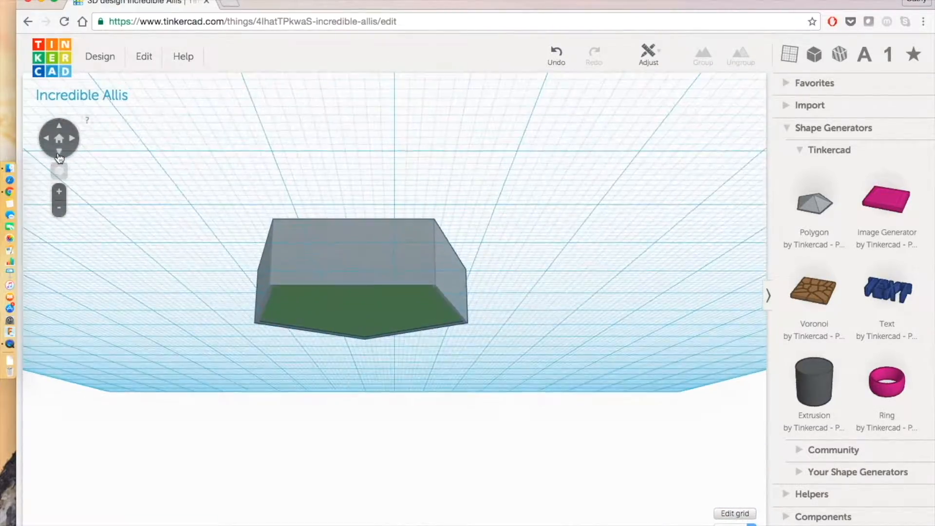
left_click(60, 126)
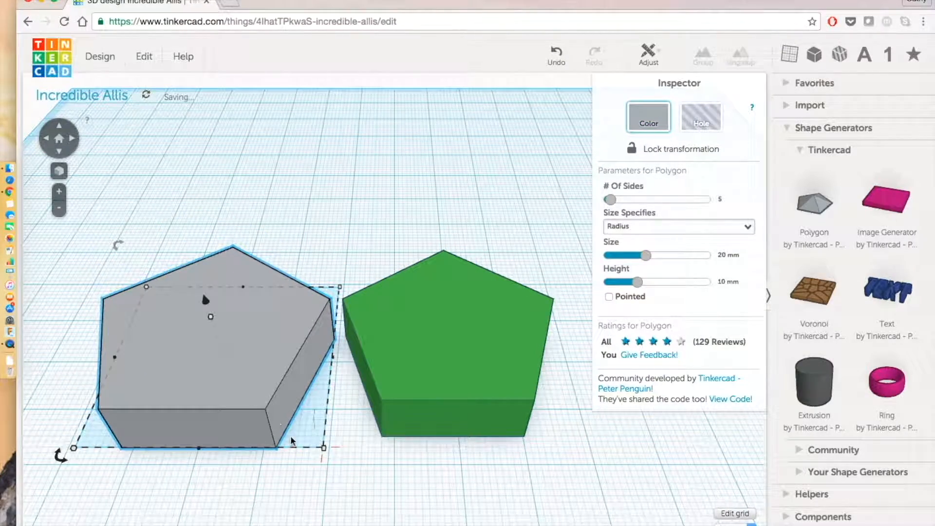
left_click_drag(210, 317, 208, 295)
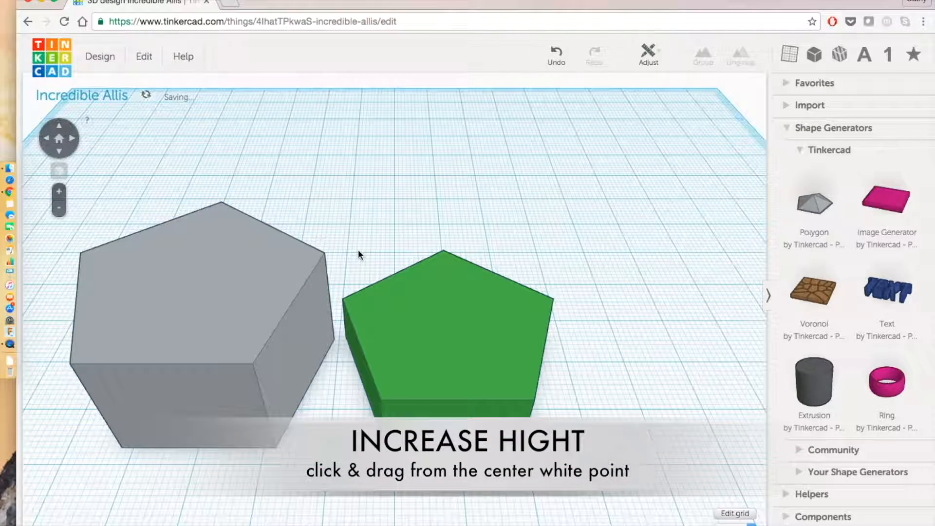
left_click(448, 329)
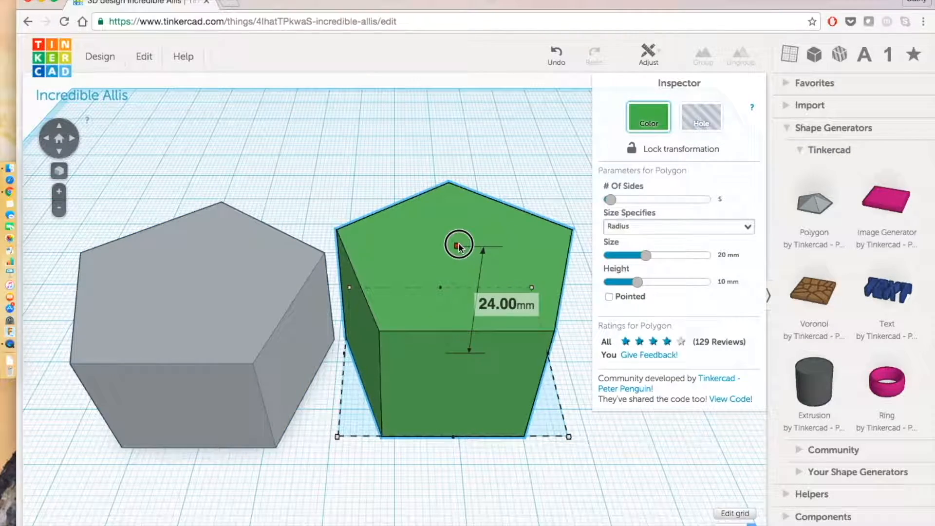
left_click(350, 275)
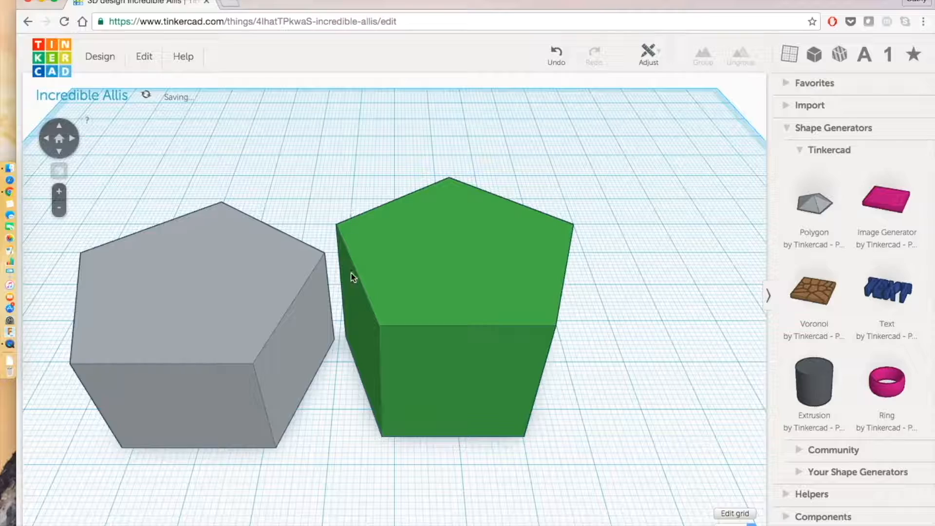
- In top view, move the green pentagon over the grey one and scale it from centre to fit inside
left_click(451, 269)
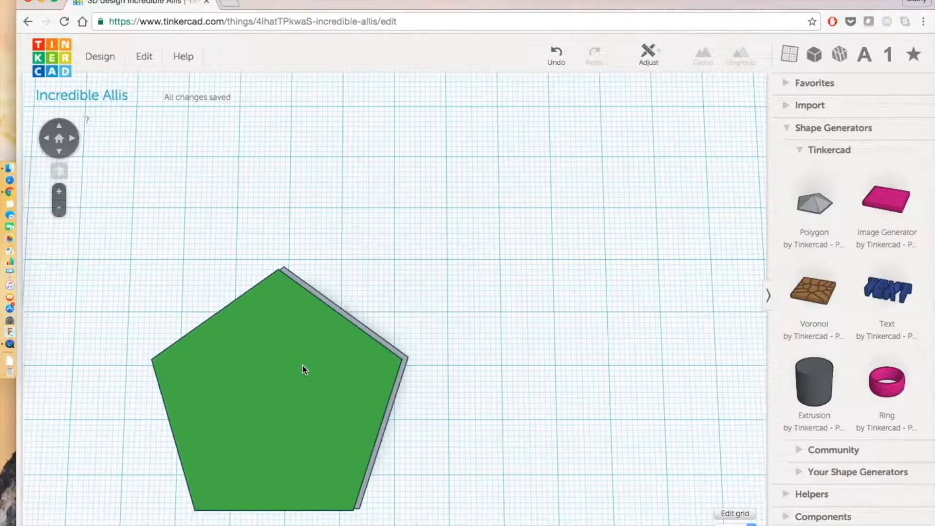
left_click(735, 514)
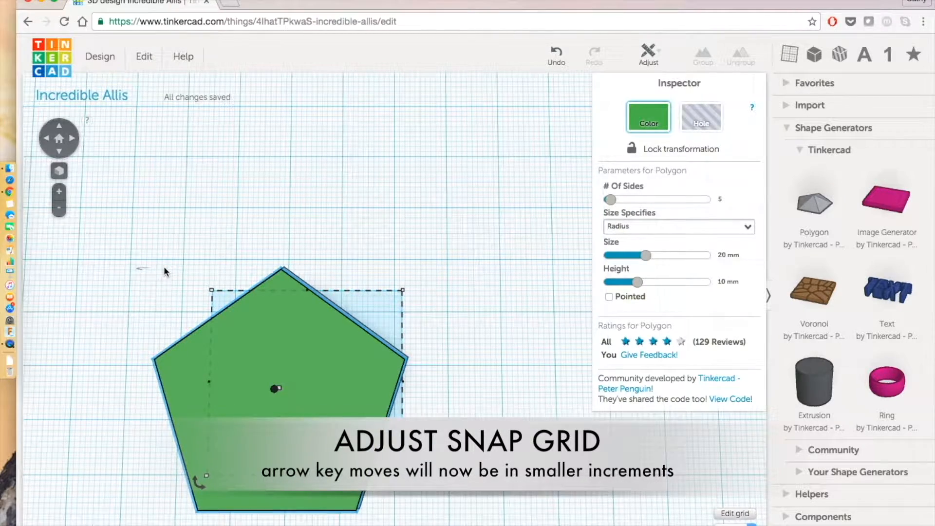
left_click_drag(275, 389, 410, 347)
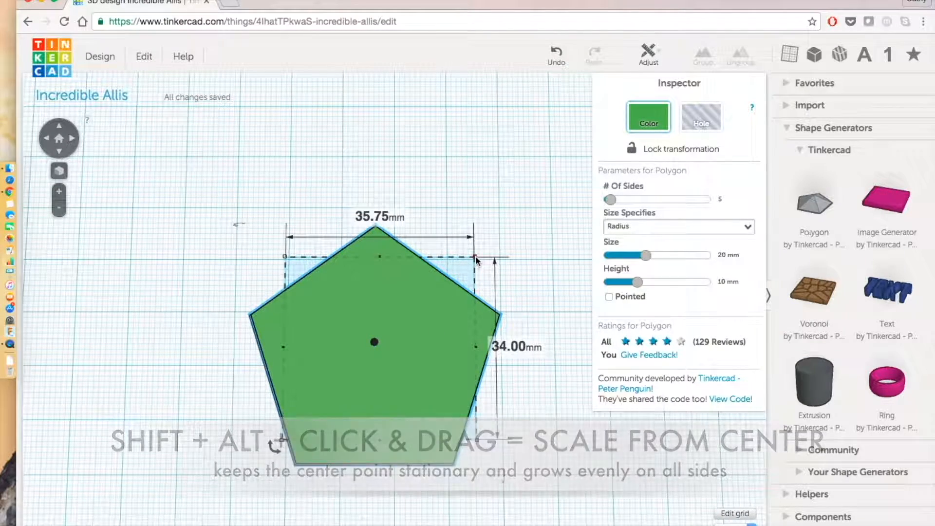
left_click_drag(475, 261, 466, 264)
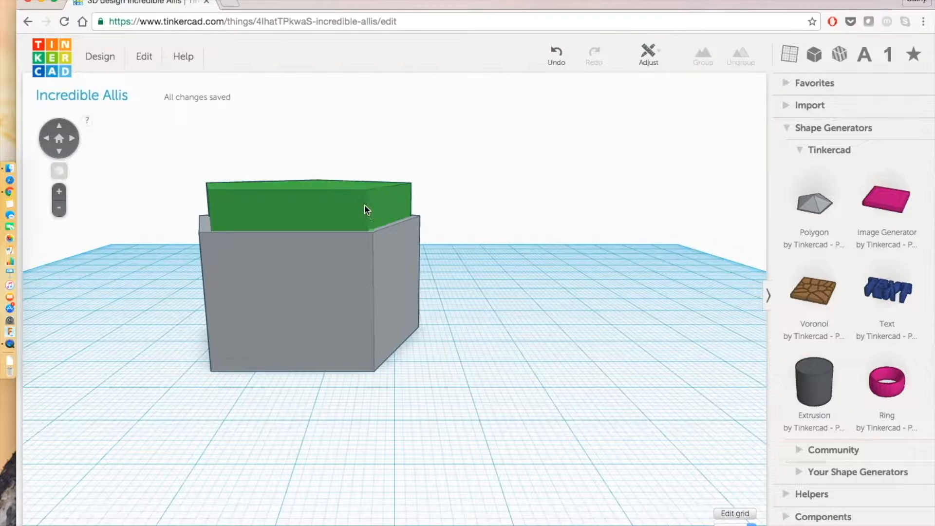
- Raise the green pentagon a little off the workplane with its elevation handle
left_click(307, 202)
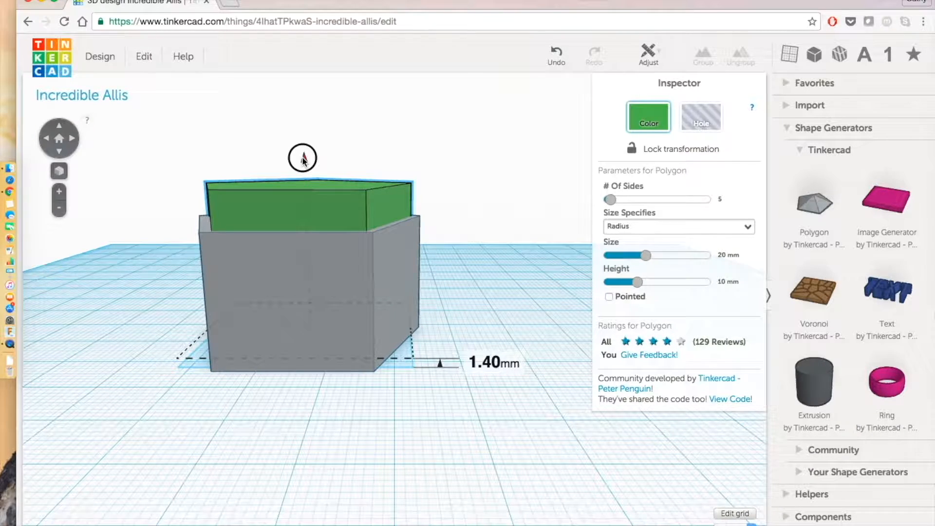
left_click(267, 407)
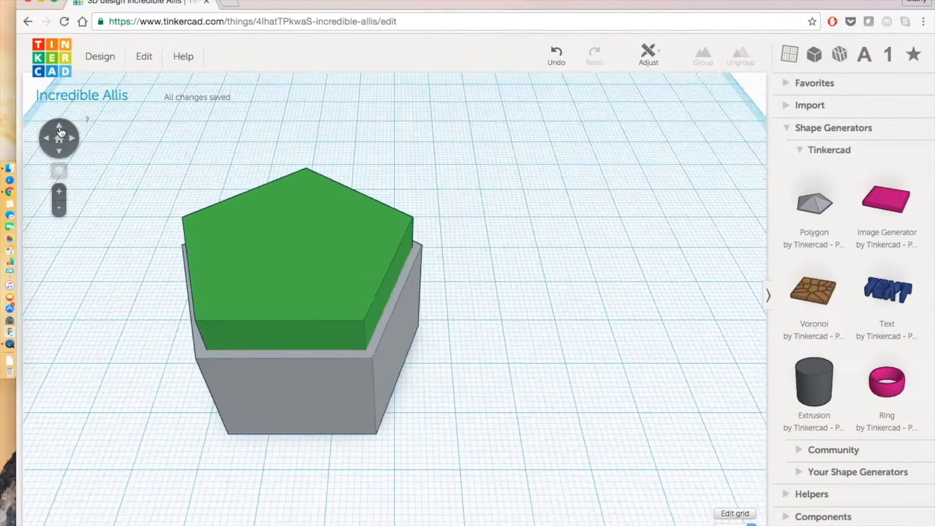
- Make the green pentagon a Hole and group both shapes into a hollow box
left_click(298, 269)
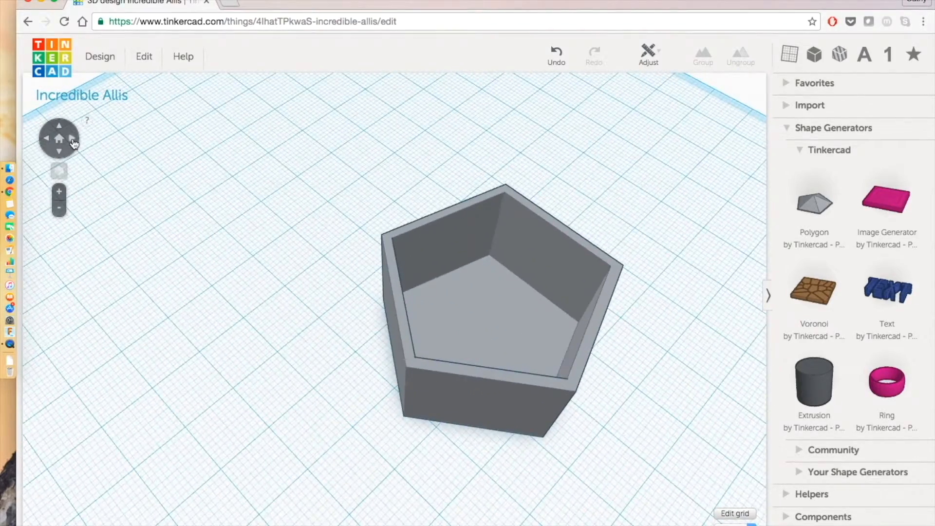
left_click(489, 292)
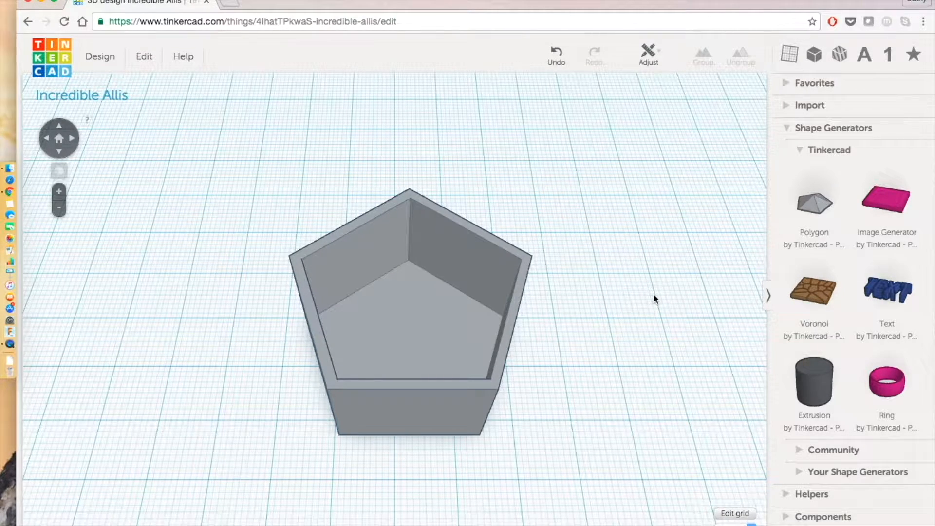
mouse_move(249, 206)
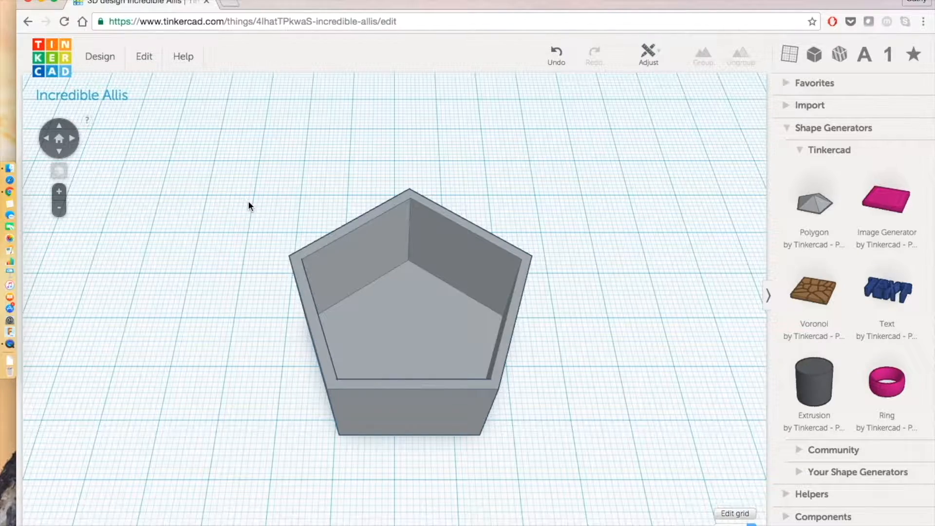